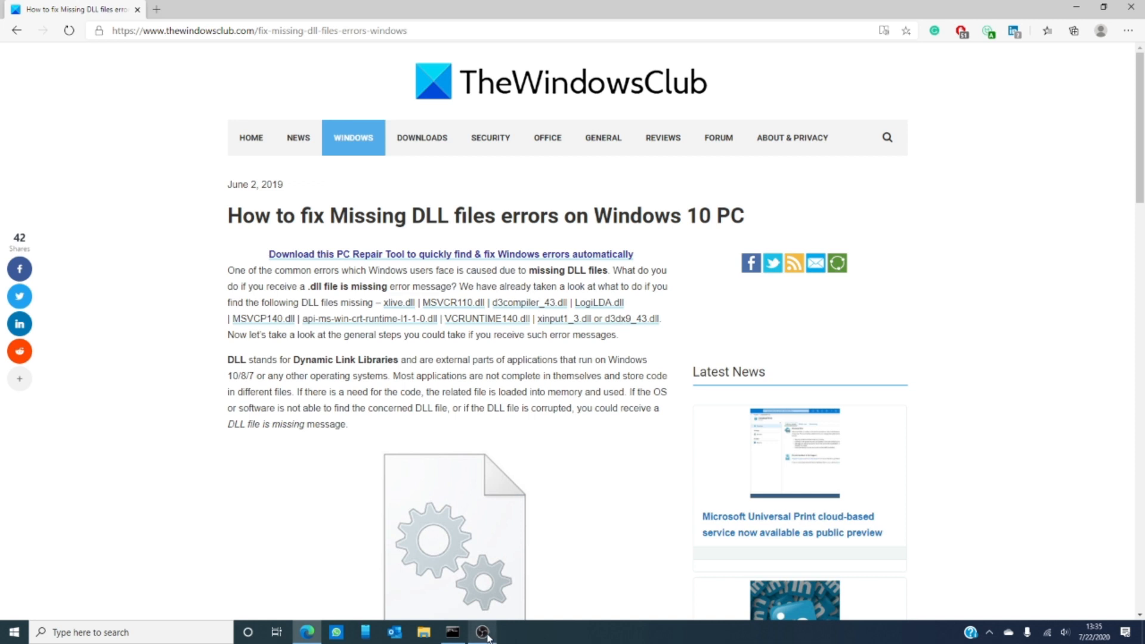
Bring up the administrator Command Prompt over the missing-DLL-files article.
{"action": "left_click", "coordinate": [452, 632]}
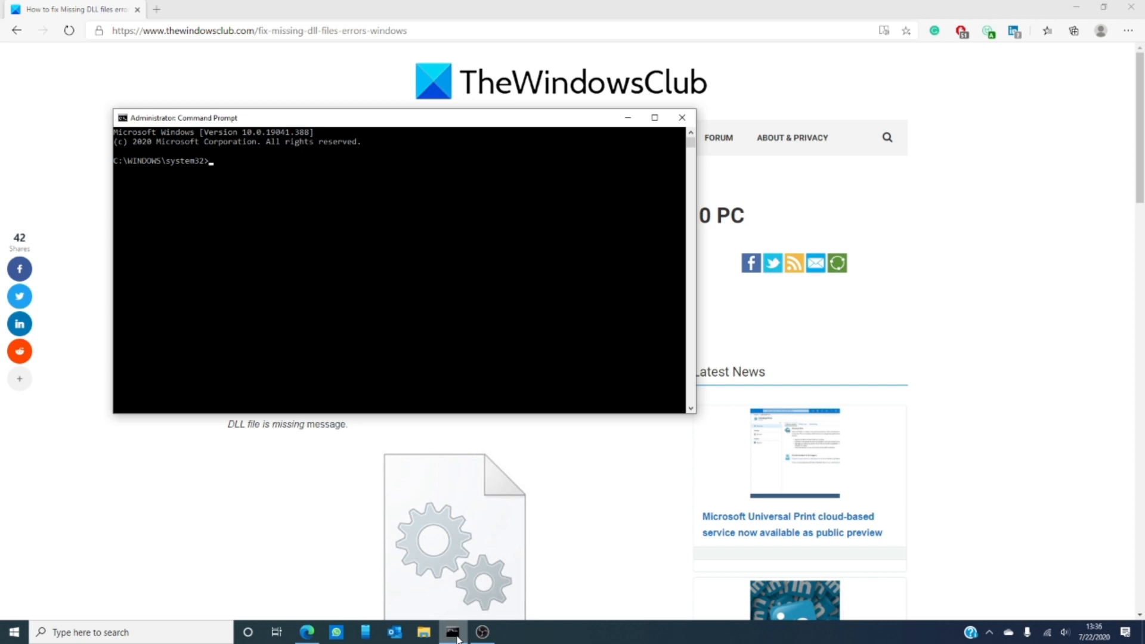
{"action": "type", "text": "sfc /"}
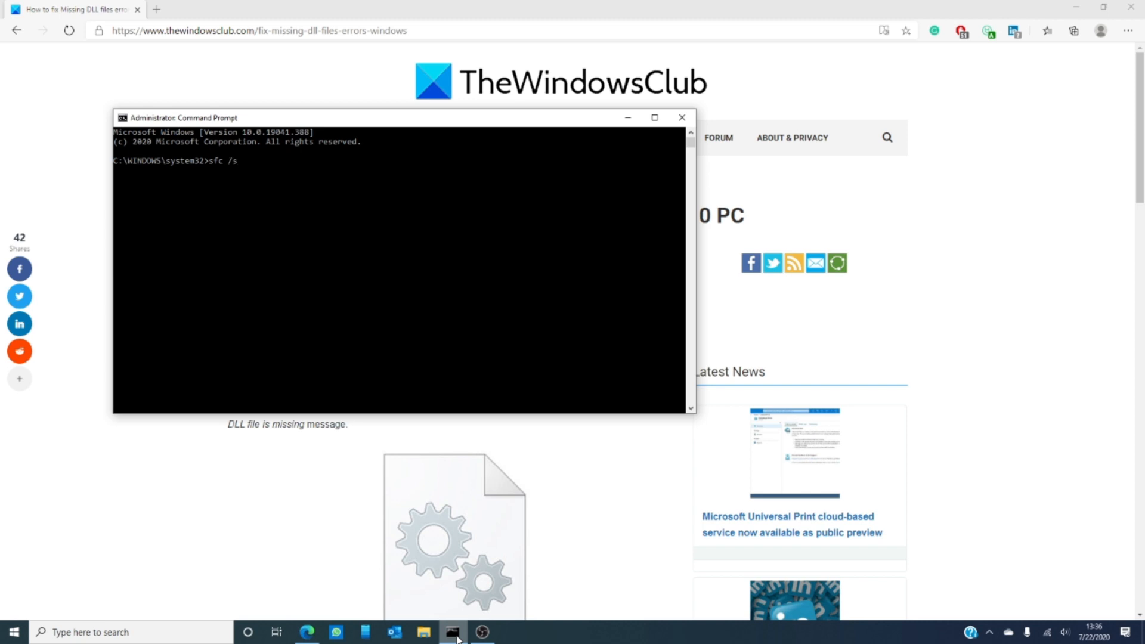
{"action": "type", "text": "scannpo"}
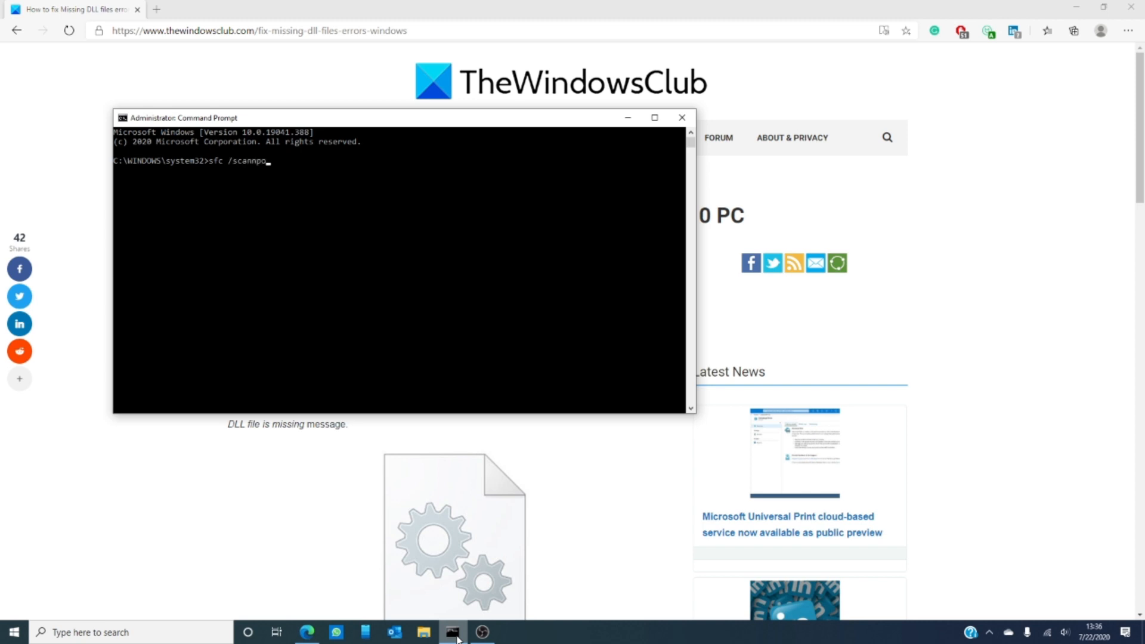
{"action": "key", "text": "Backspace"}
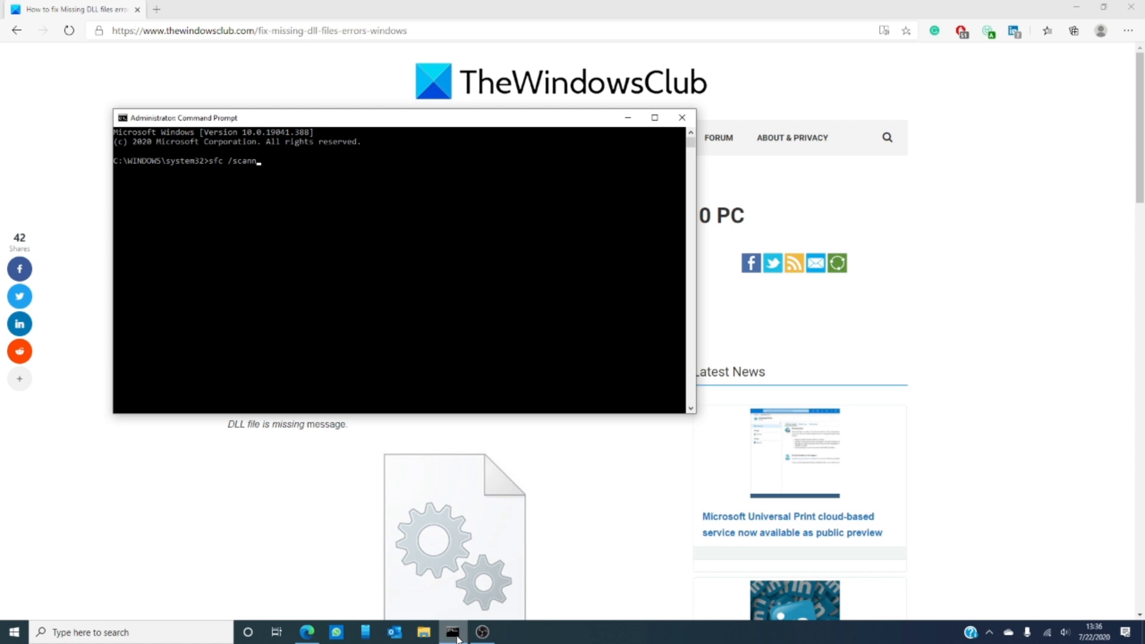
{"action": "type", "text": "ow"}
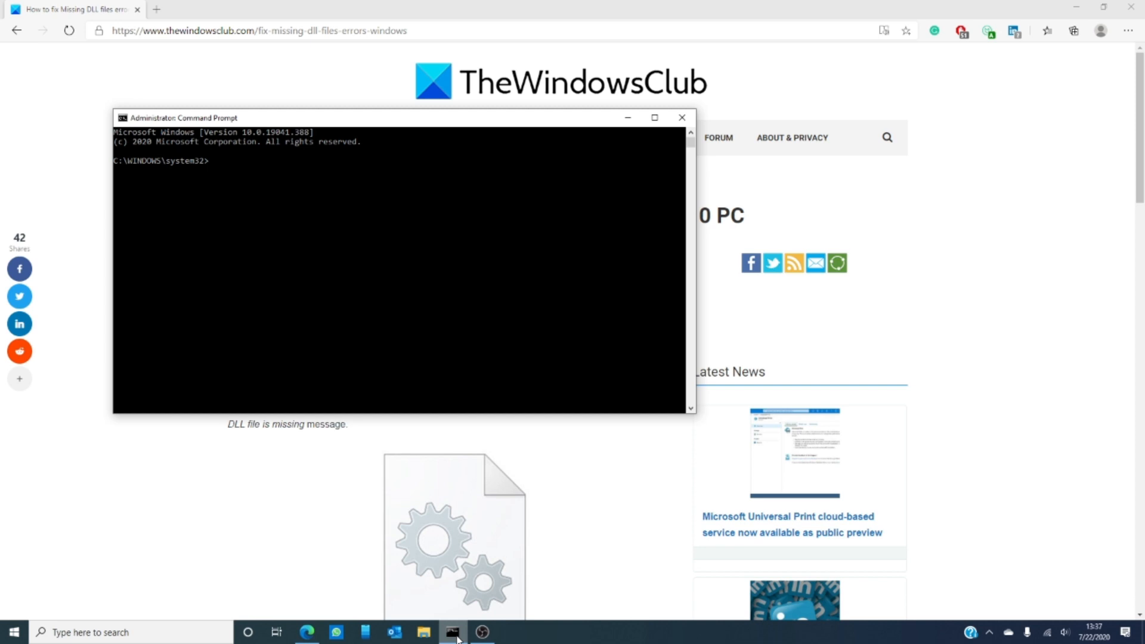
Enter the command dism /online/ clean-up /restorehealth at the system32 prompt.
{"action": "type", "text": "dis"}
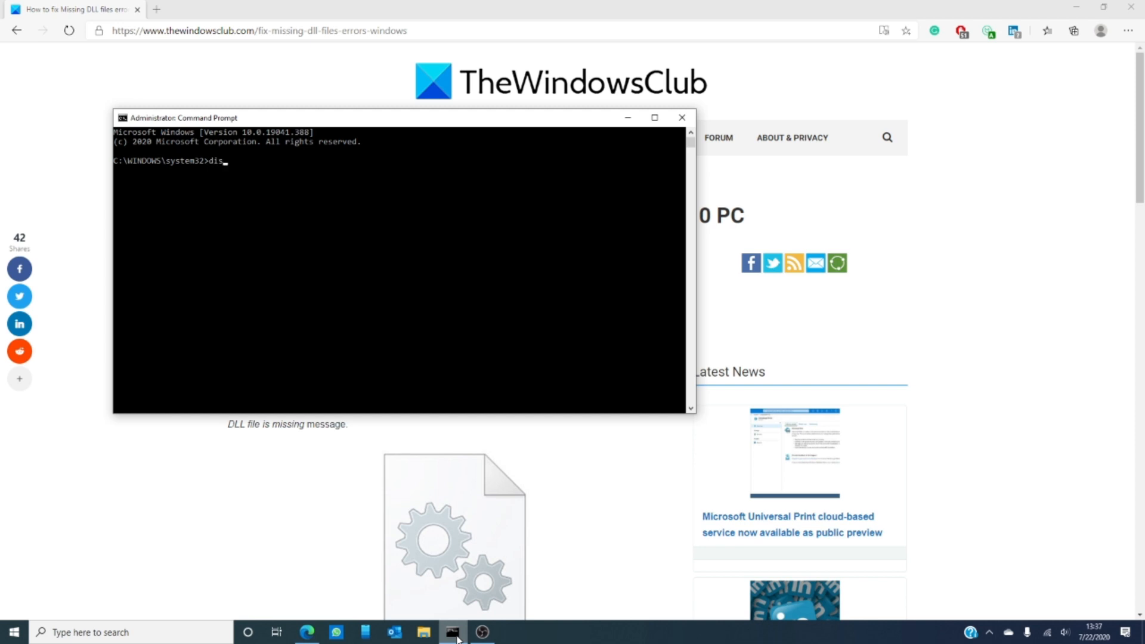
{"action": "type", "text": "m"}
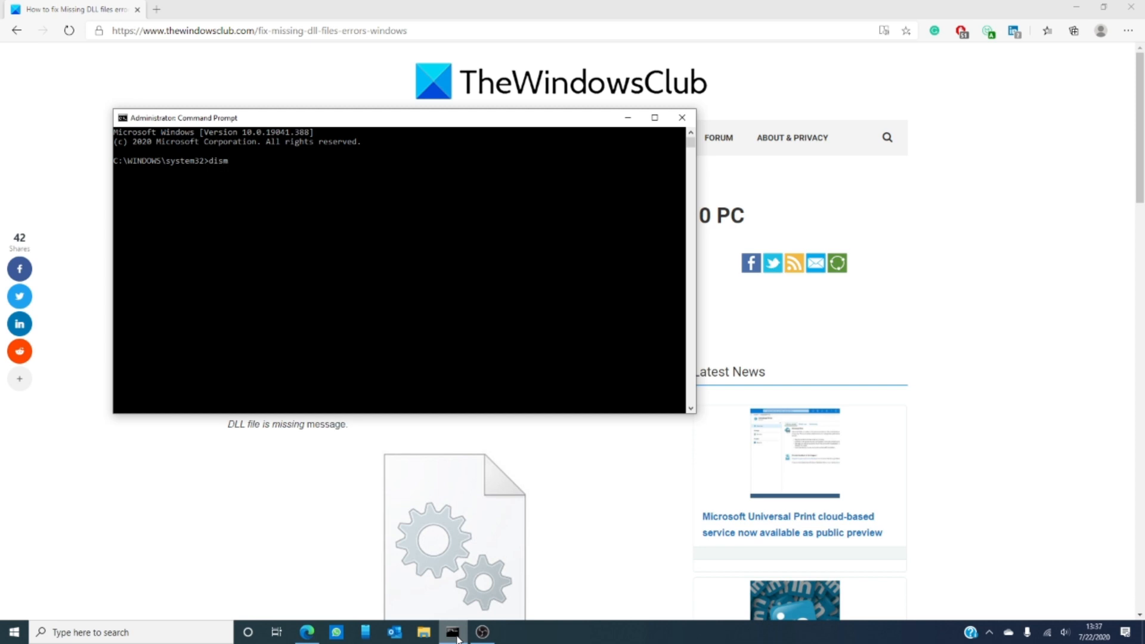
{"action": "type", "text": "/onli"}
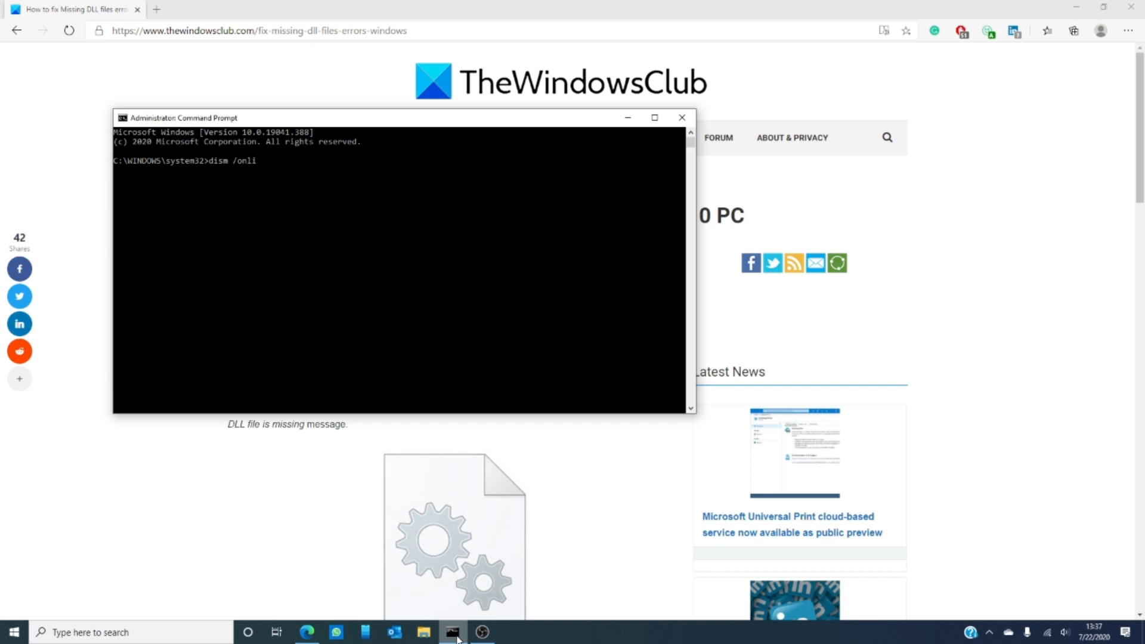
{"action": "type", "text": "ne/"}
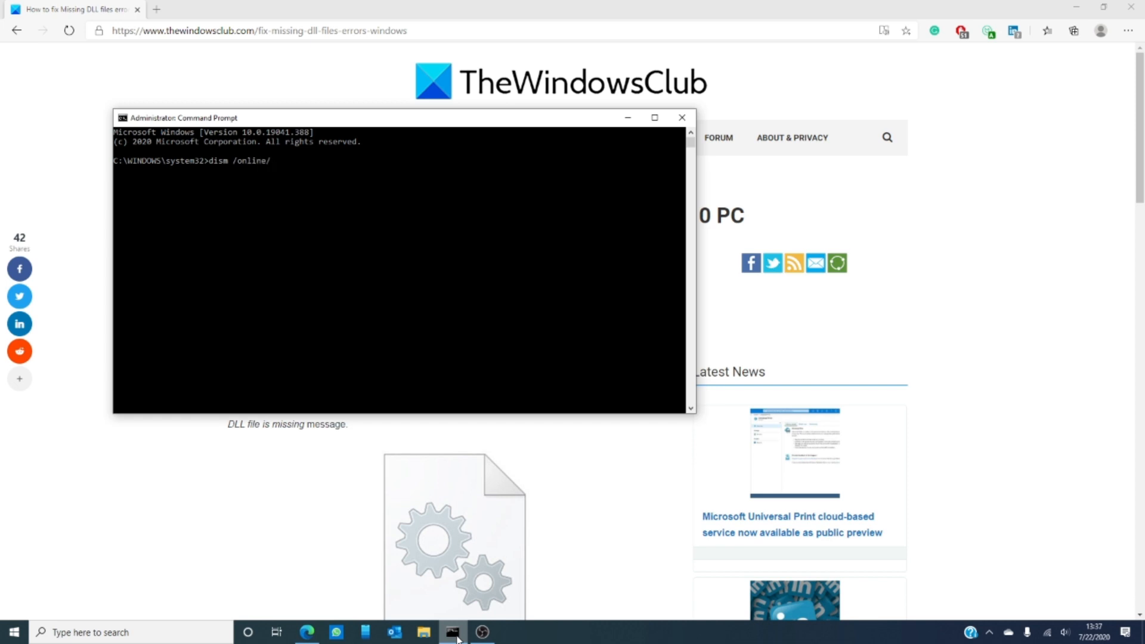
{"action": "type", "text": "clean"}
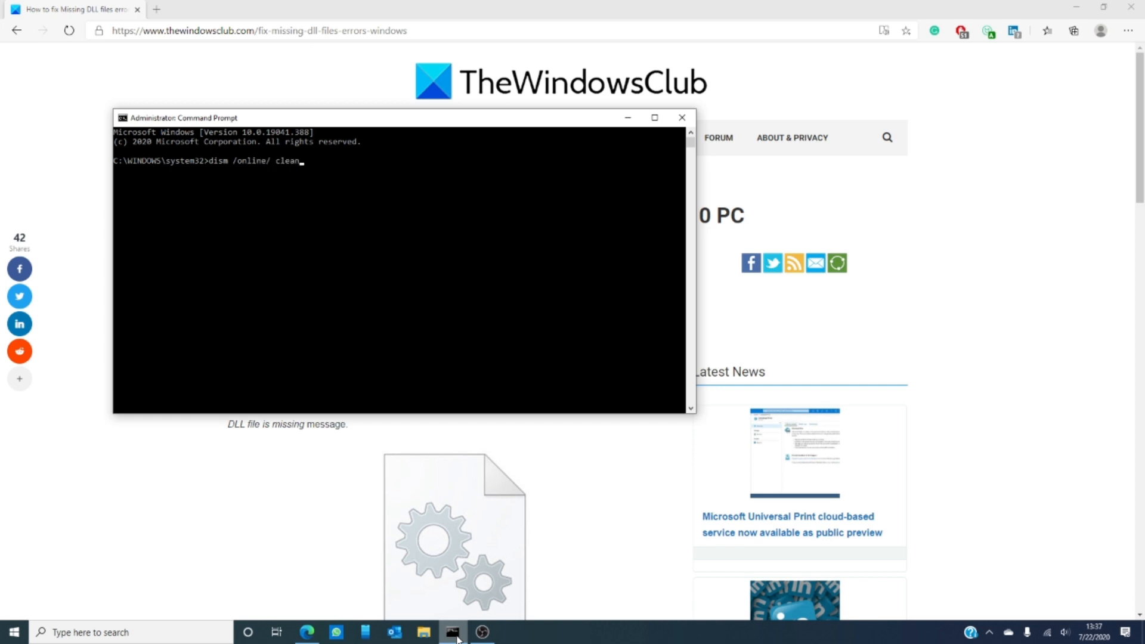
{"action": "type", "text": "-up"}
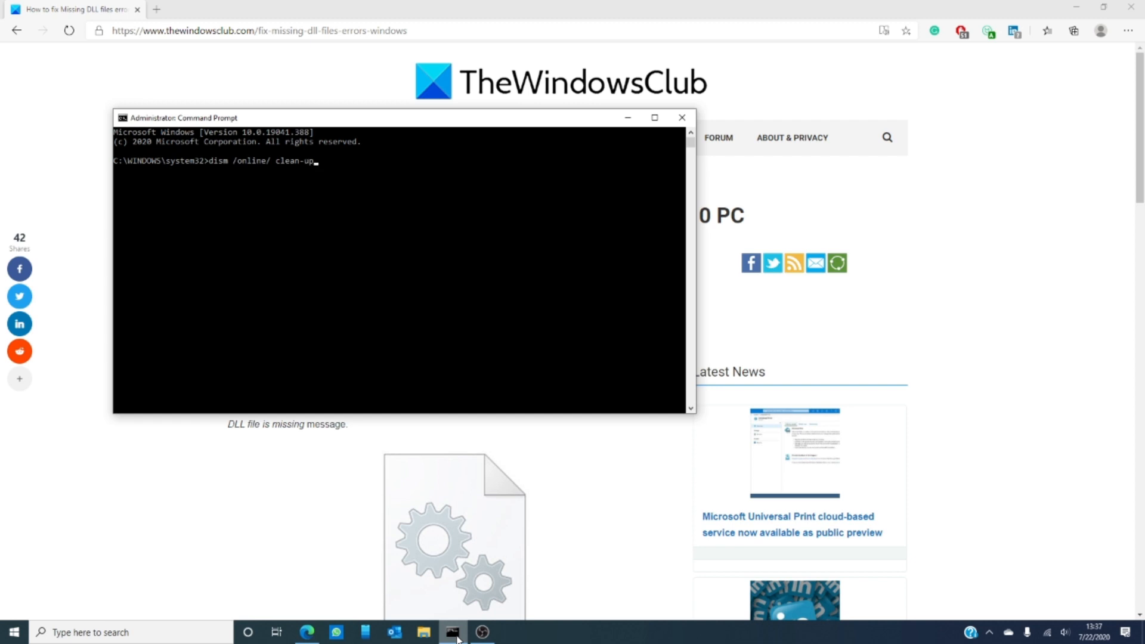
{"action": "type", "text": "/"}
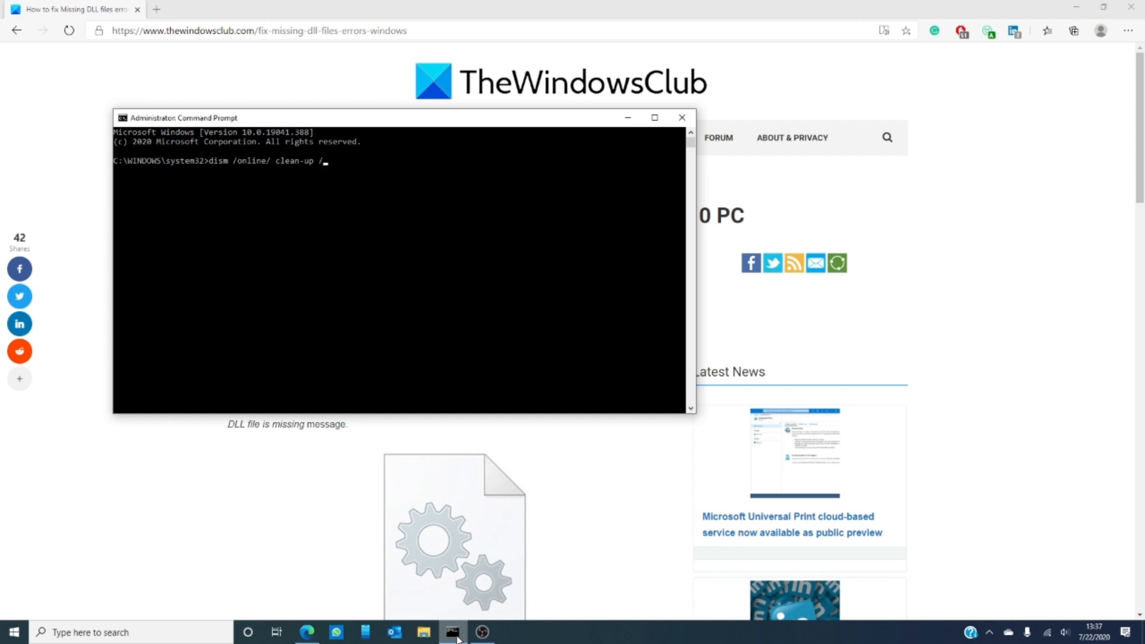
{"action": "type", "text": "resto"}
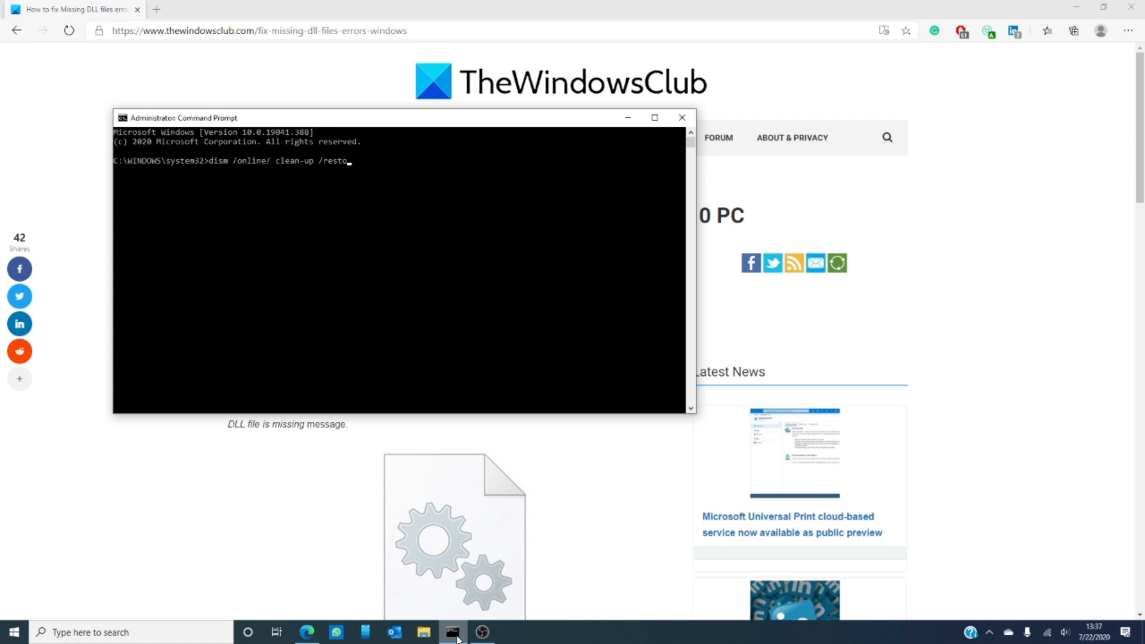
{"action": "type", "text": "re"}
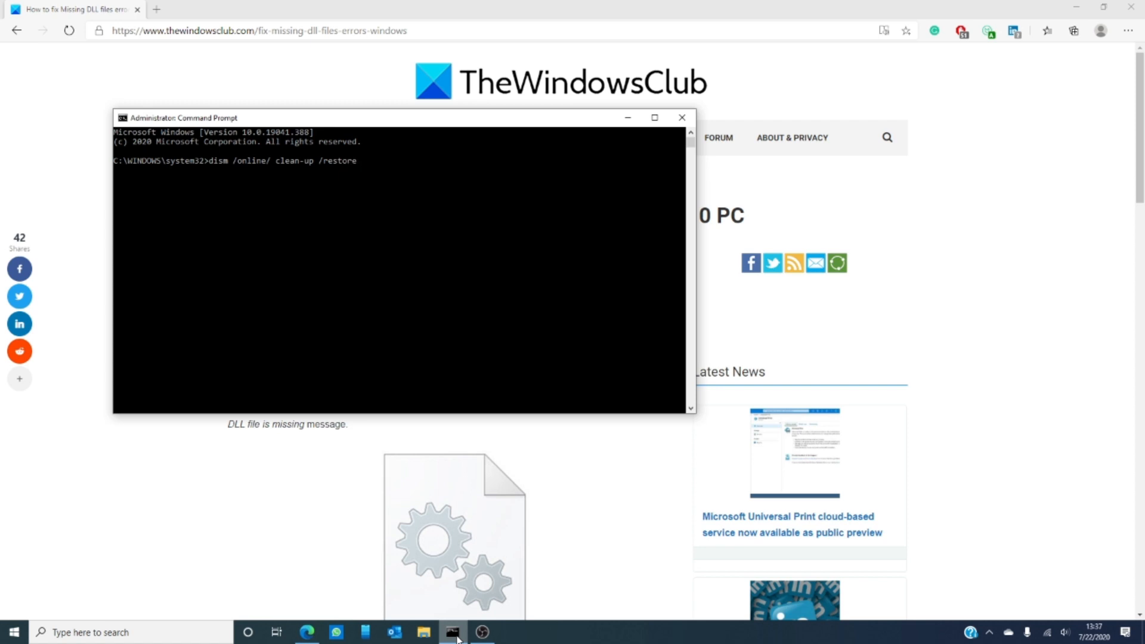
{"action": "type", "text": "health"}
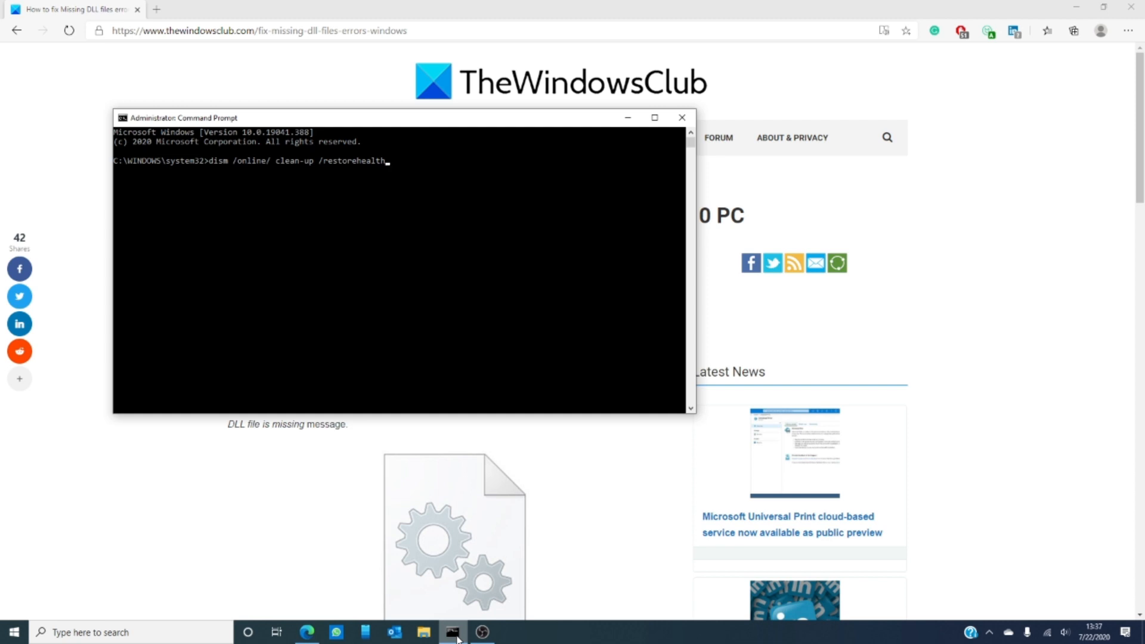
Close the Command Prompt window, leaving the DLL-fix article visible.
{"action": "left_click", "coordinate": [681, 117]}
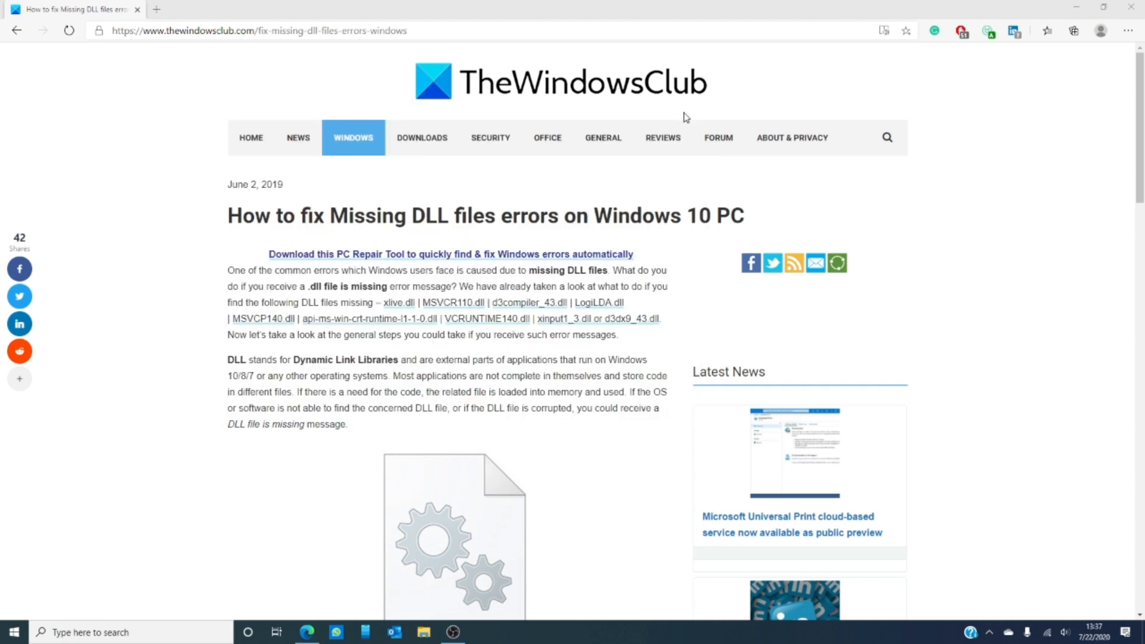